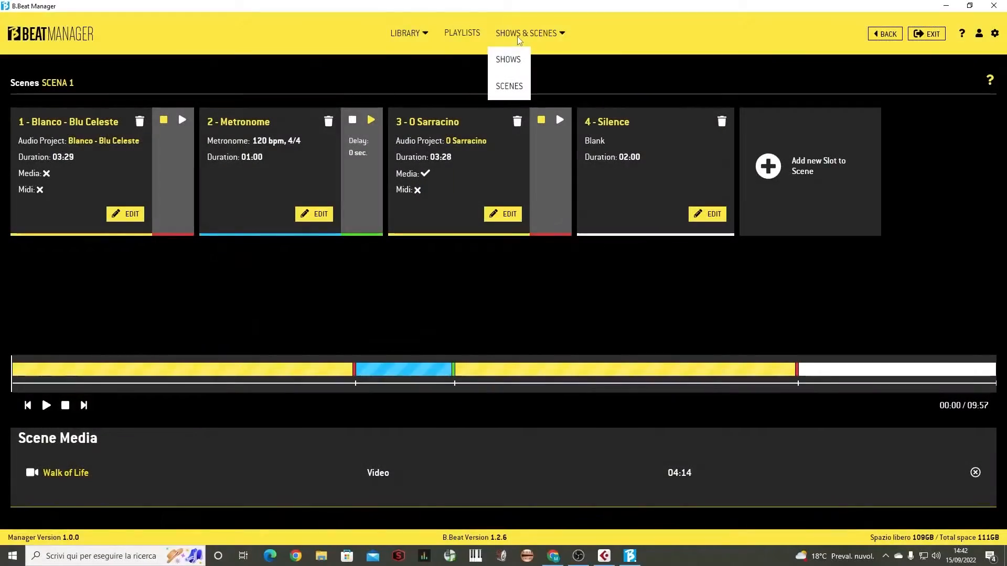
Go to the Shows page, listing VIDEO SHOW with 1 scene totalling 09:57
click(508, 59)
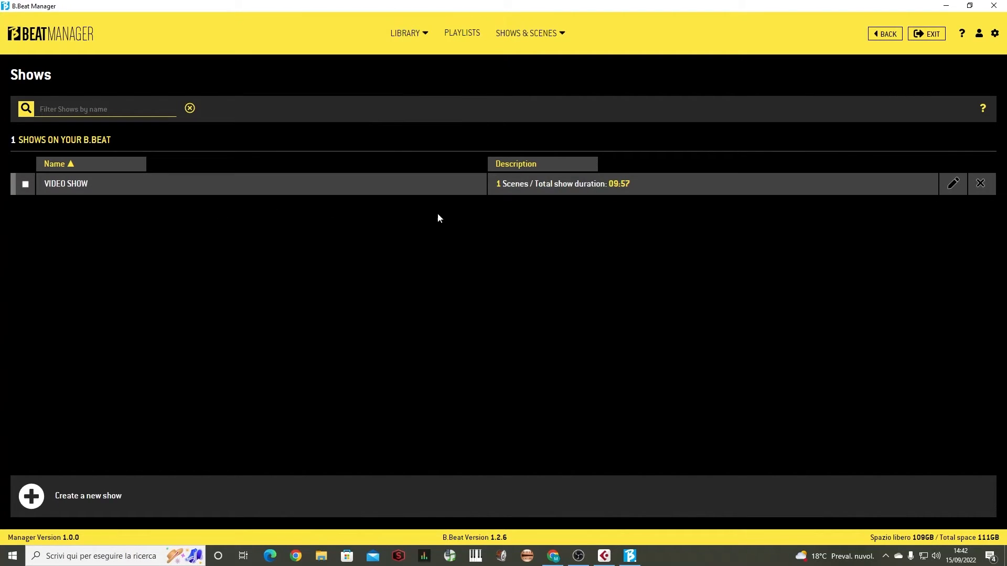
mouse_move(621, 192)
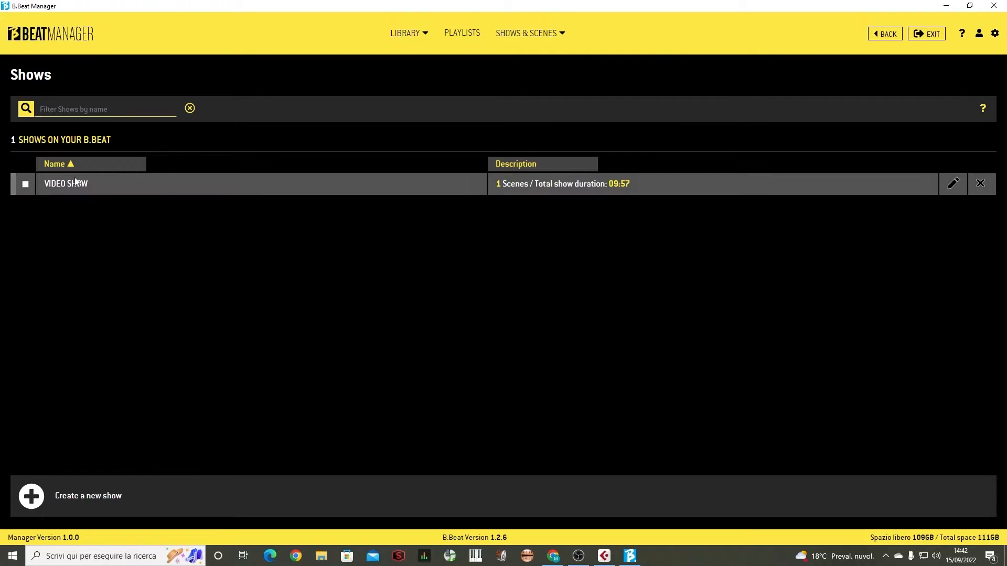
mouse_move(67, 190)
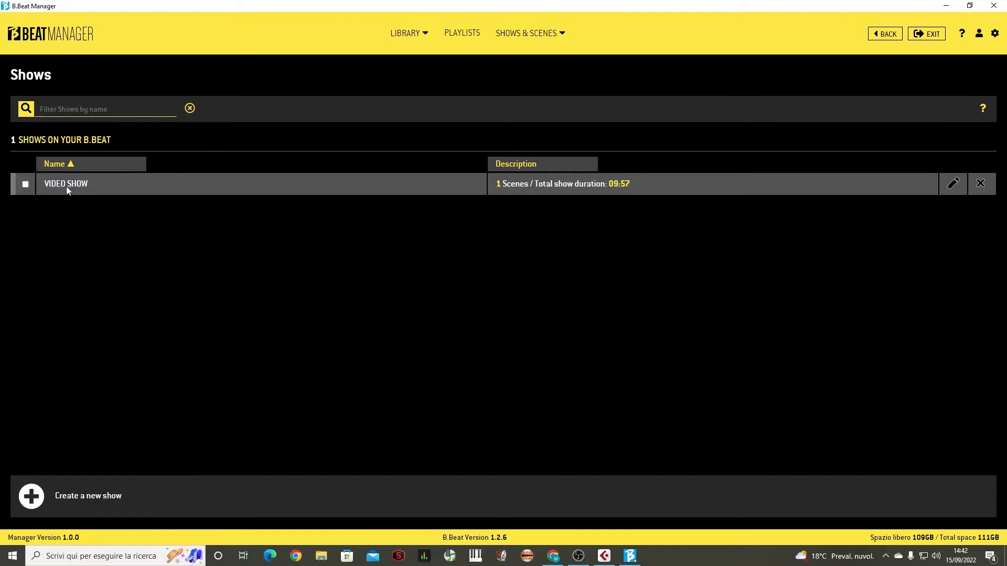